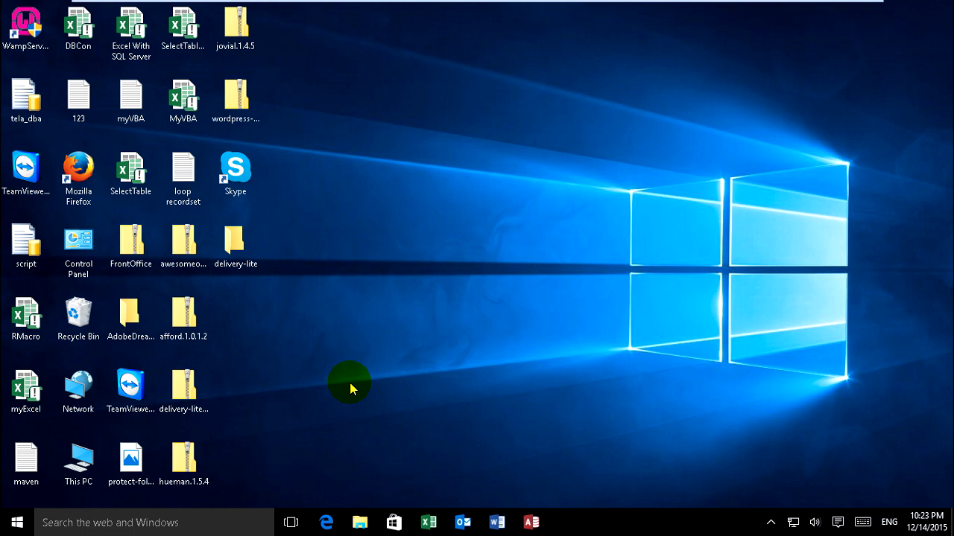
pyautogui.moveTo(382, 389)
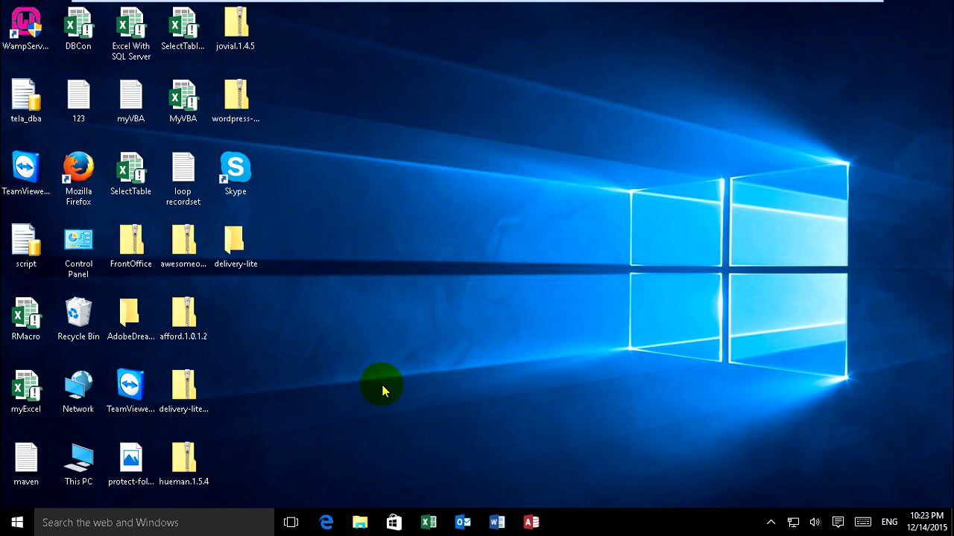
pyautogui.moveTo(423, 384)
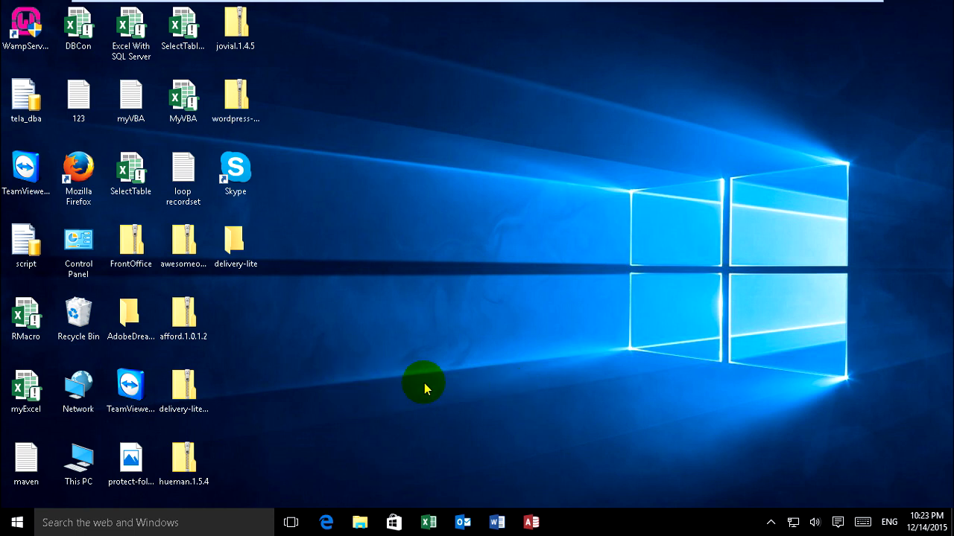
pyautogui.moveTo(254, 404)
pyautogui.write('Control Panel')
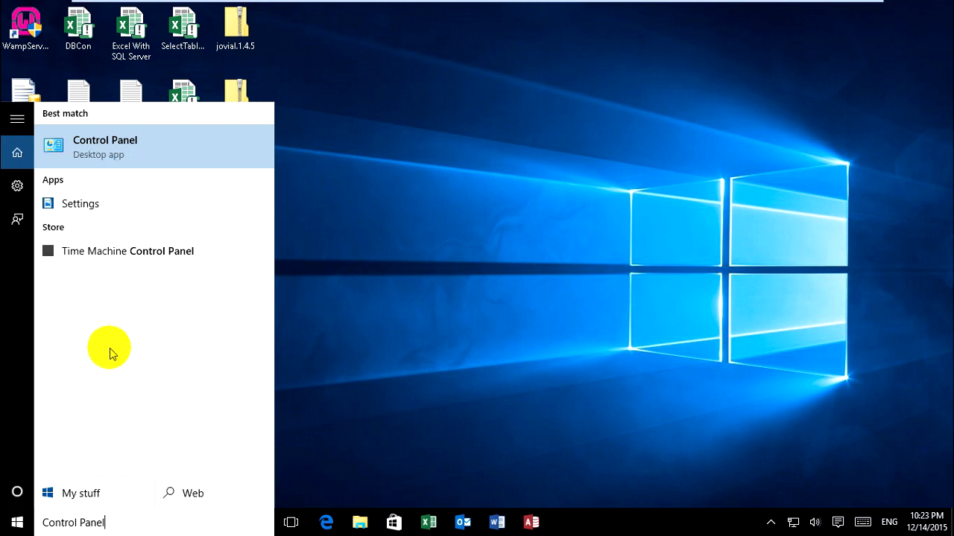
pyautogui.moveTo(89, 148)
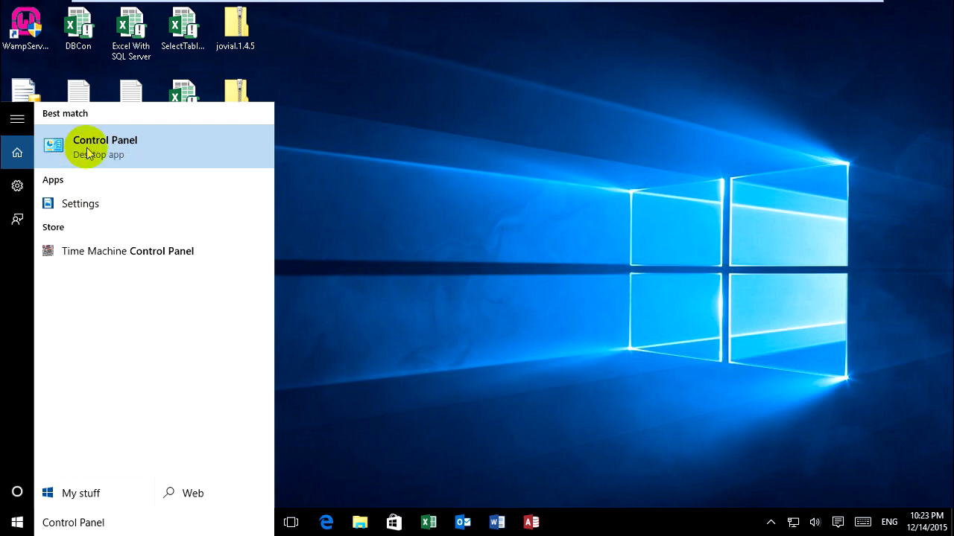
# Step: Show All Control Panel Items listed as small icons
pyautogui.click(104, 146)
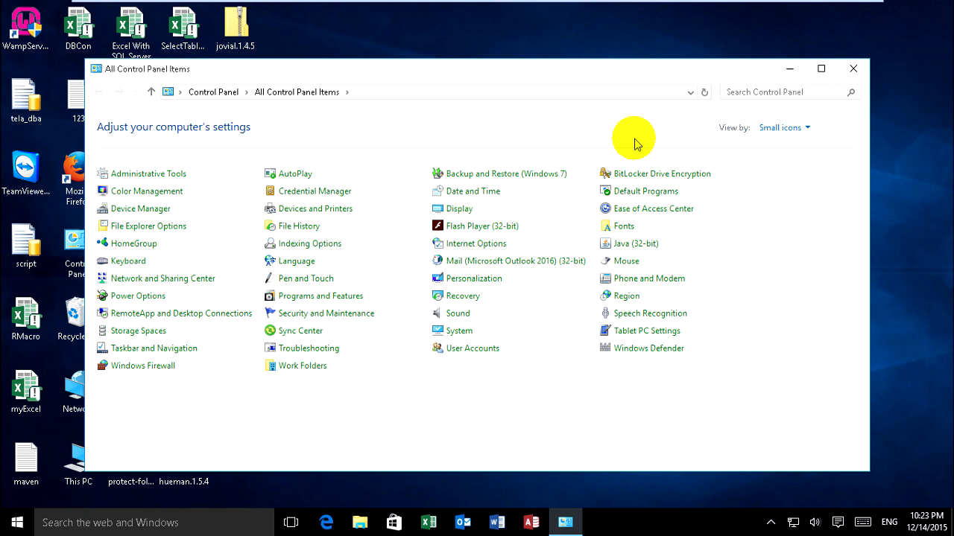
pyautogui.moveTo(743, 135)
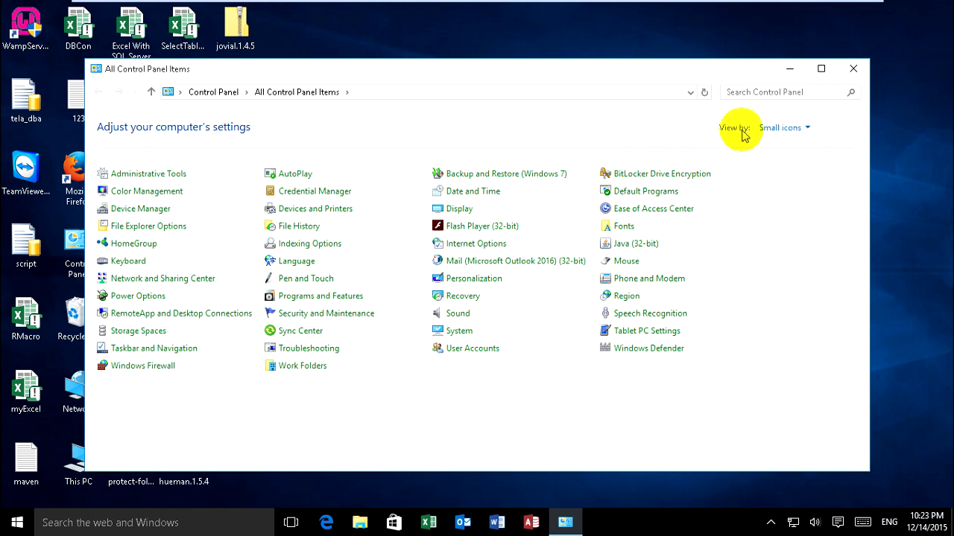
pyautogui.click(782, 129)
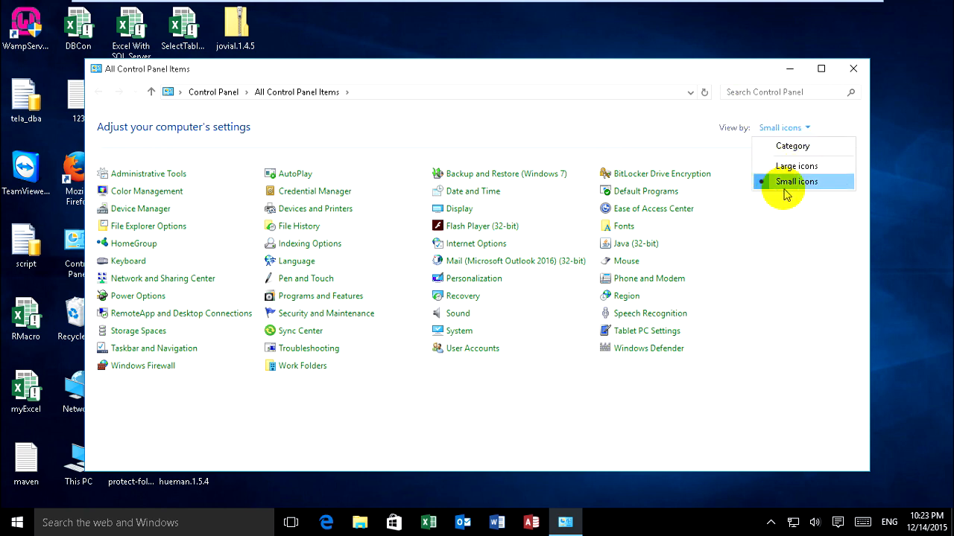
pyautogui.click(796, 182)
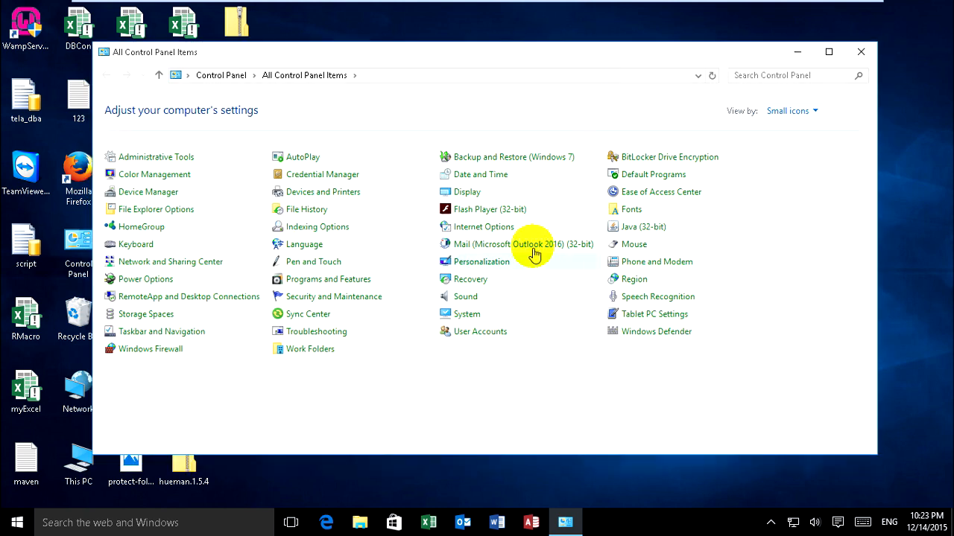
pyautogui.moveTo(534, 245)
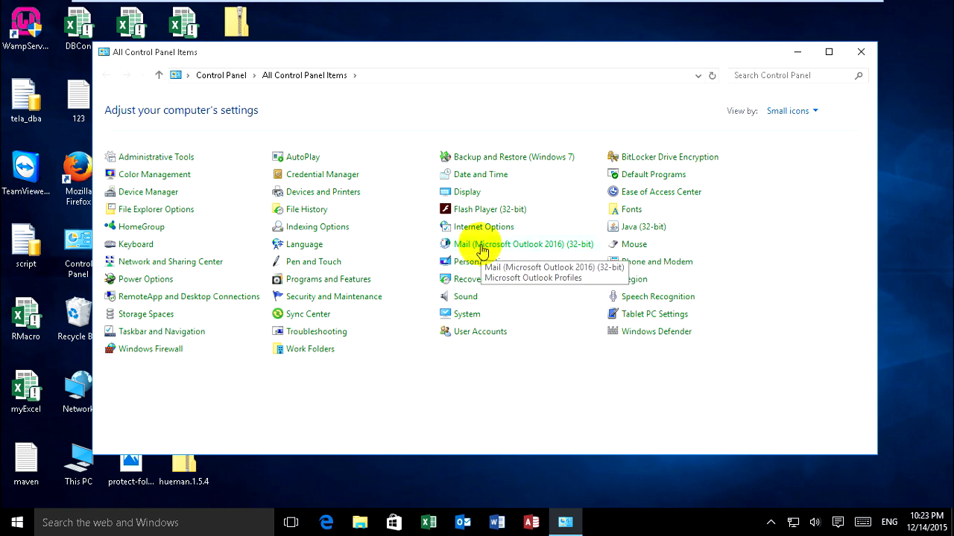
# Step: Bring up Mail (Microsoft Outlook 2016) setup and centre its window
pyautogui.rightClick(482, 251)
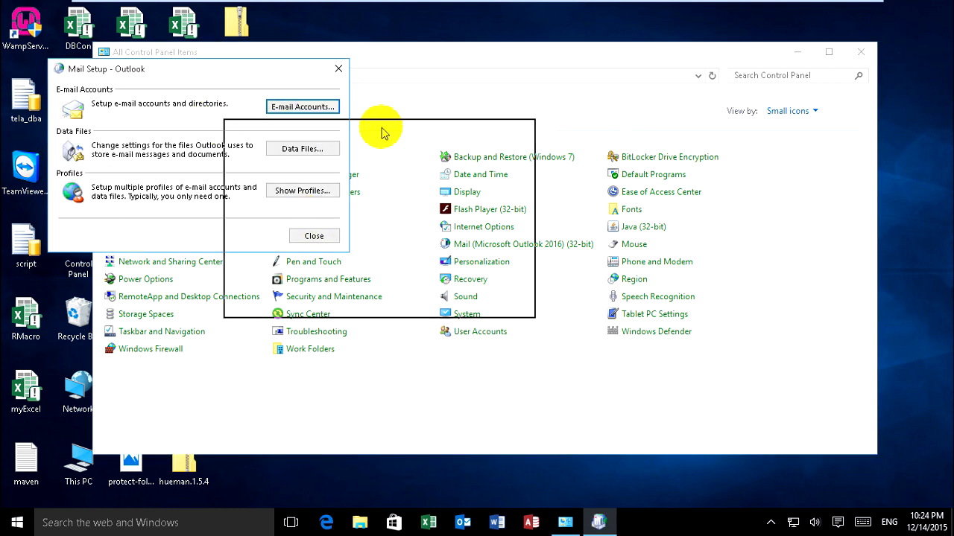
pyautogui.moveTo(196, 68); pyautogui.dragTo(412, 134)
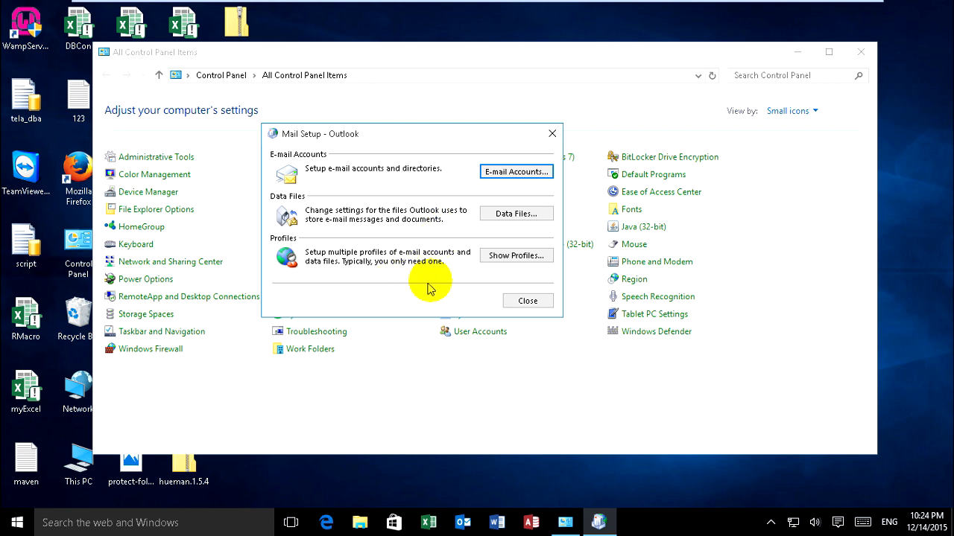
pyautogui.moveTo(456, 266)
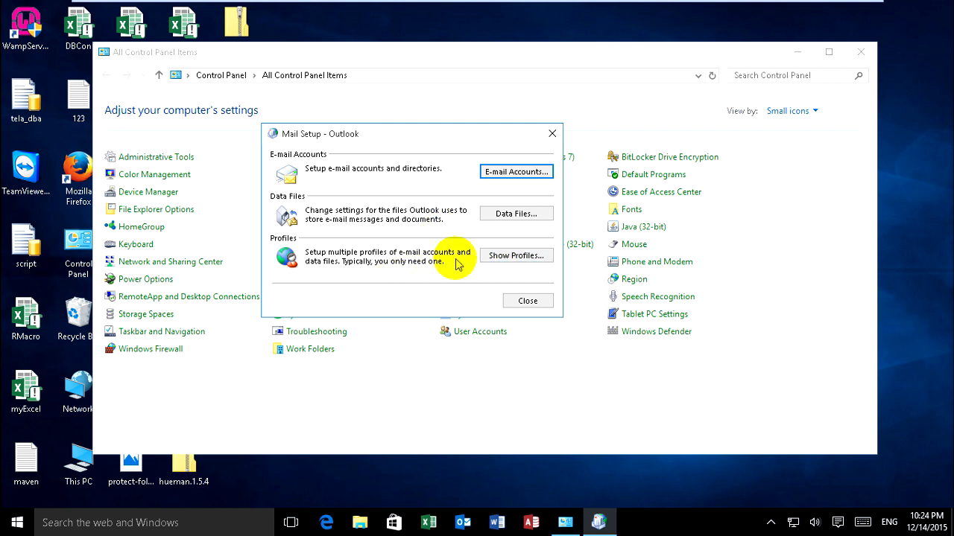
pyautogui.moveTo(497, 265)
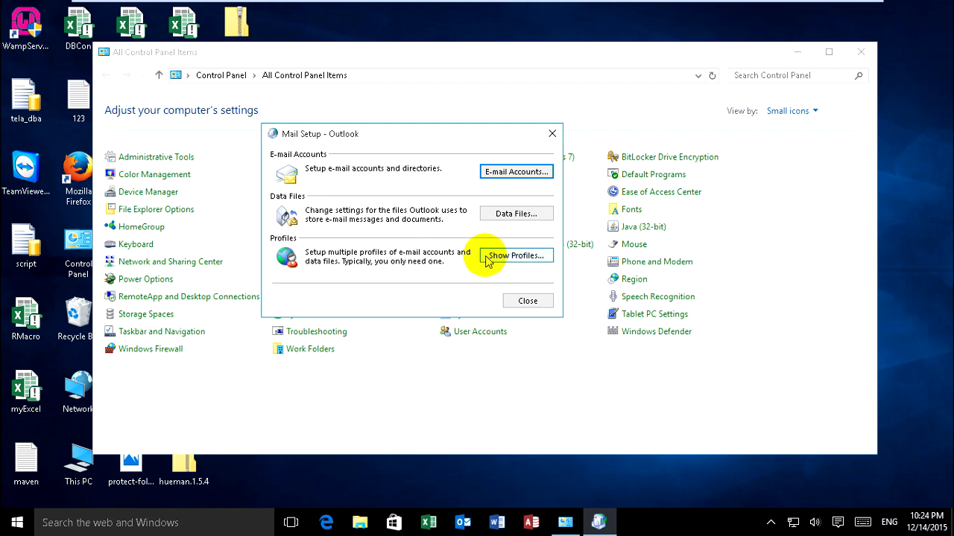
# Step: Show the existing Outlook profiles and begin a new profile named 'New'
pyautogui.click(516, 256)
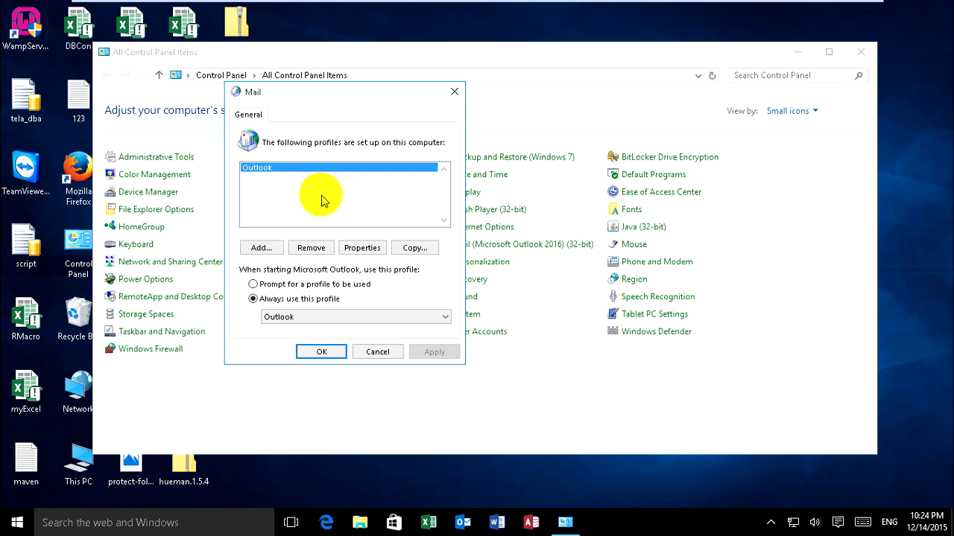
pyautogui.moveTo(313, 173)
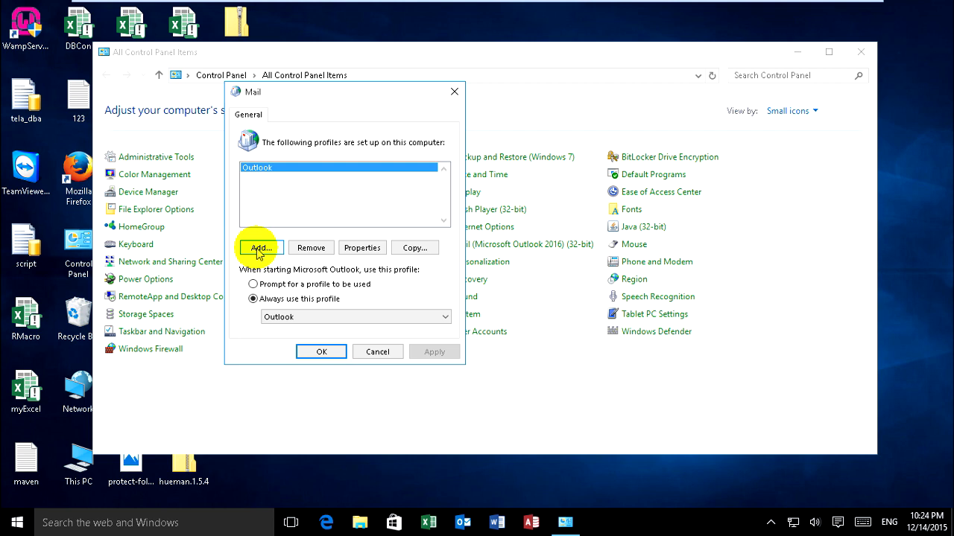
pyautogui.click(259, 248)
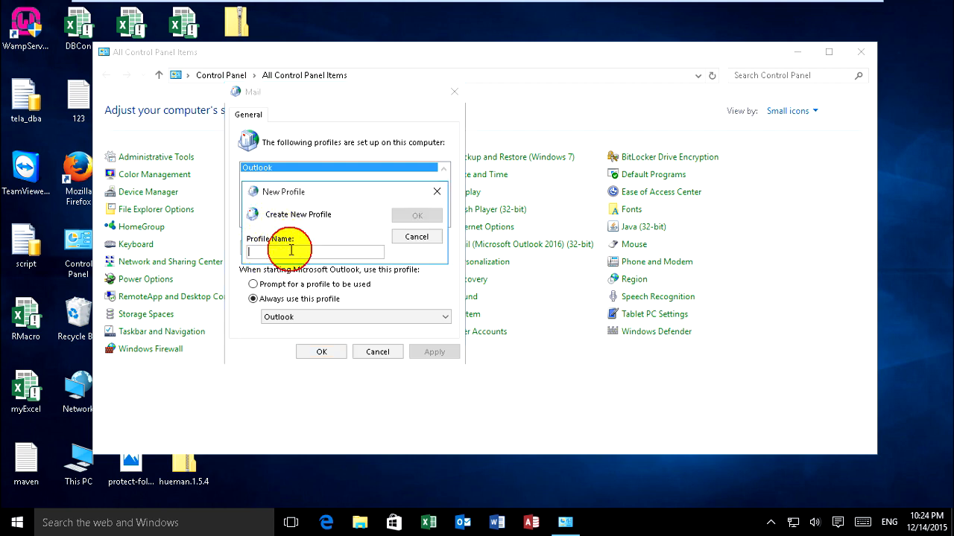
pyautogui.write('New')
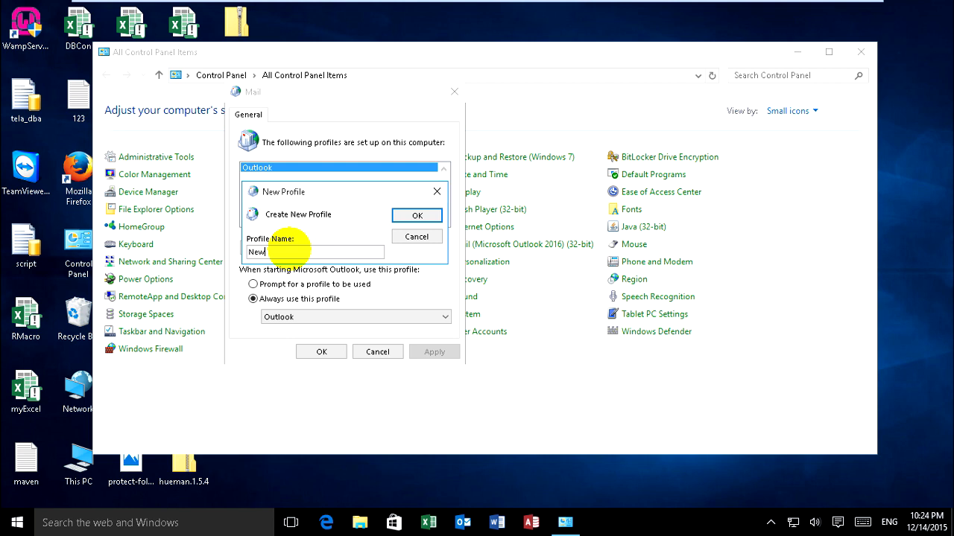
pyautogui.click(416, 215)
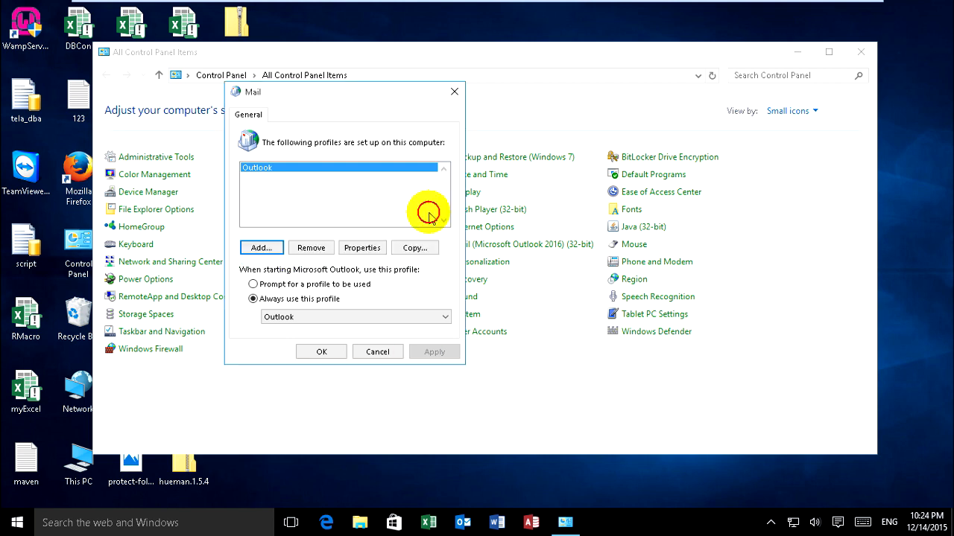
# Step: Add the new profile and cancel the Add Account wizard to skip email setup
pyautogui.click(263, 248)
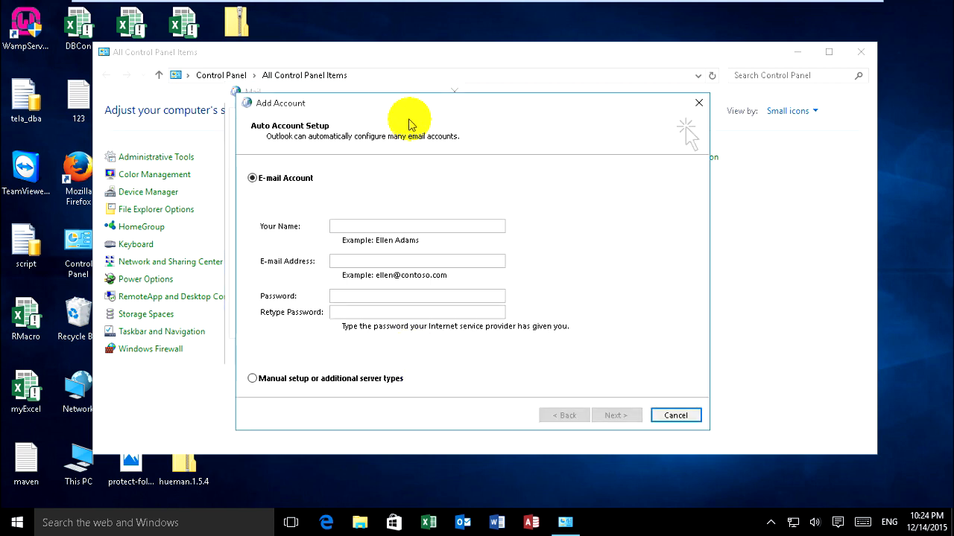
pyautogui.moveTo(408, 103); pyautogui.dragTo(417, 68)
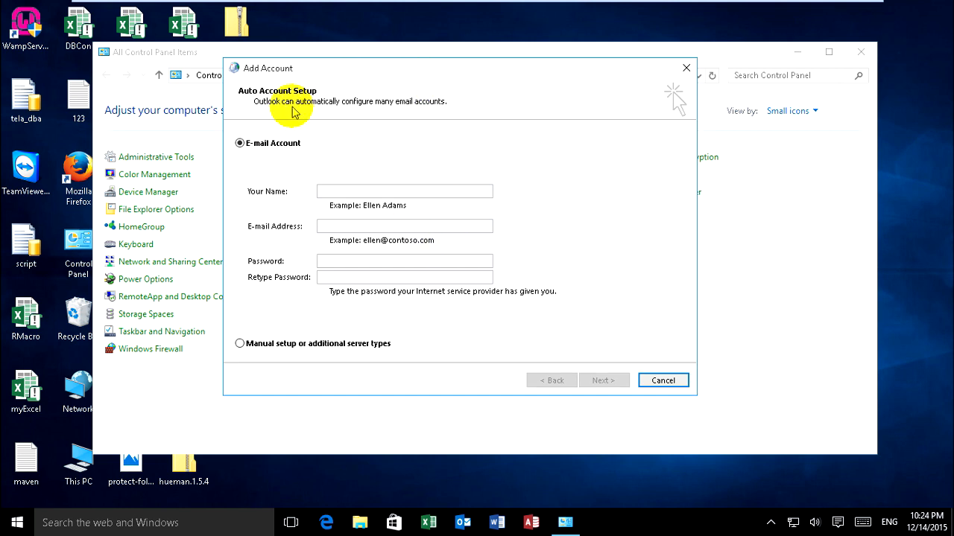
pyautogui.moveTo(265, 104)
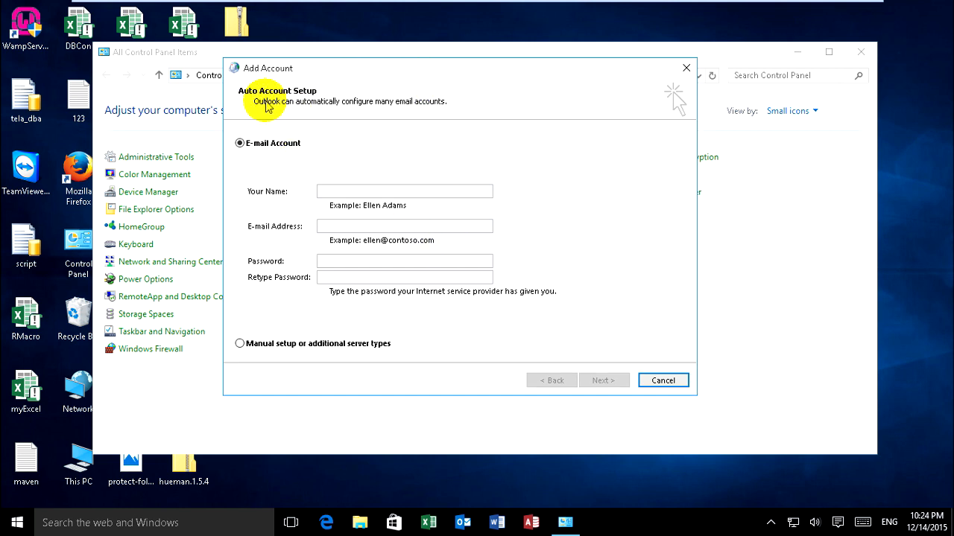
pyautogui.moveTo(459, 328)
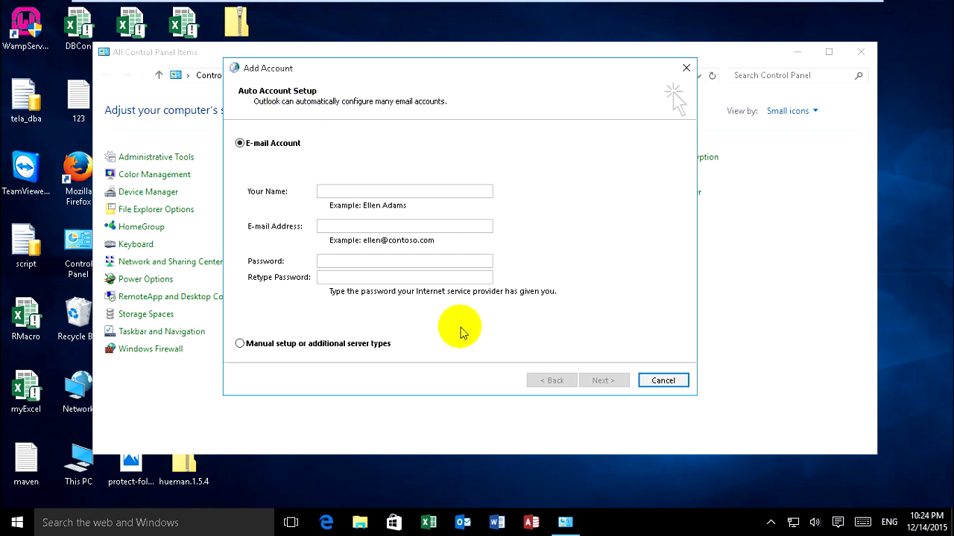
pyautogui.moveTo(662, 381)
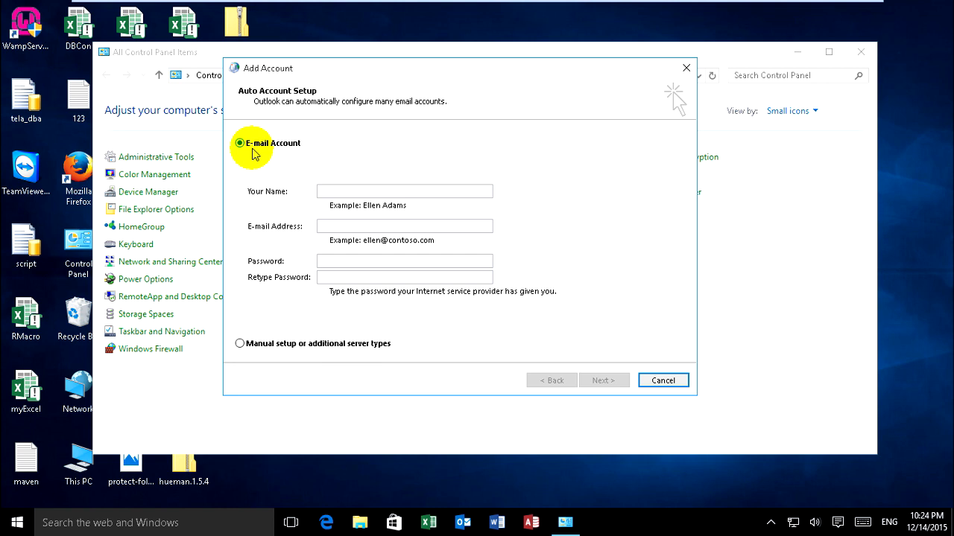
pyautogui.click(661, 380)
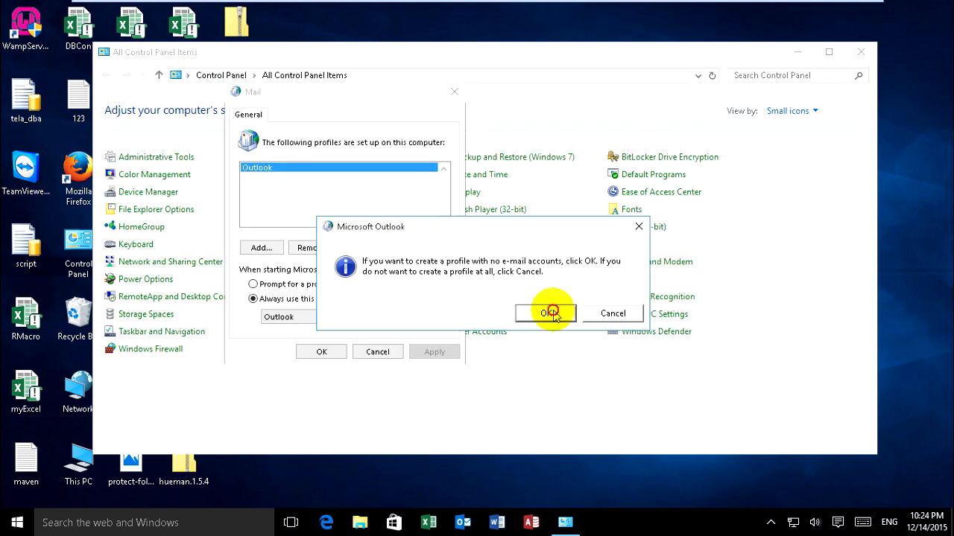
# Step: Create profile New without accounts, make it the always-used profile, close Control Panel and start Outlook
pyautogui.click(545, 313)
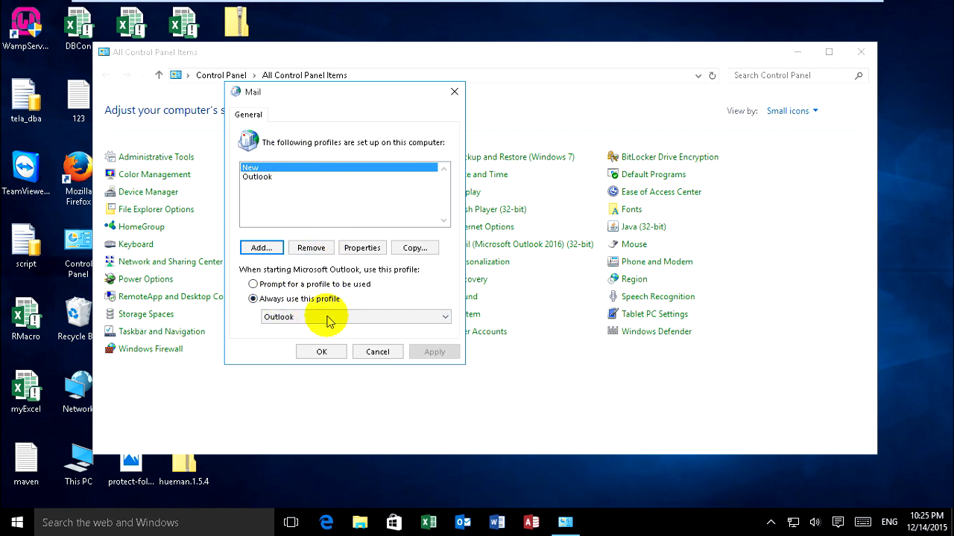
pyautogui.click(355, 316)
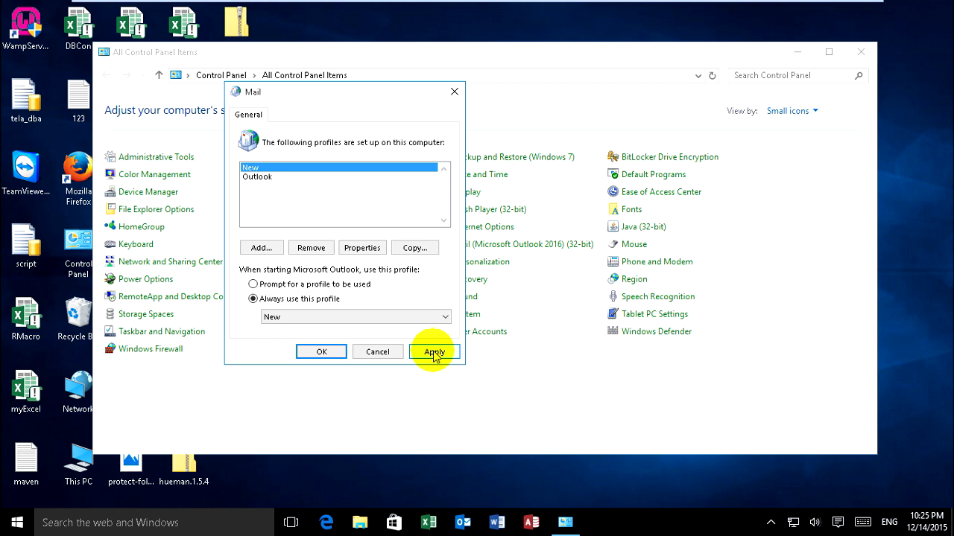
pyautogui.click(435, 352)
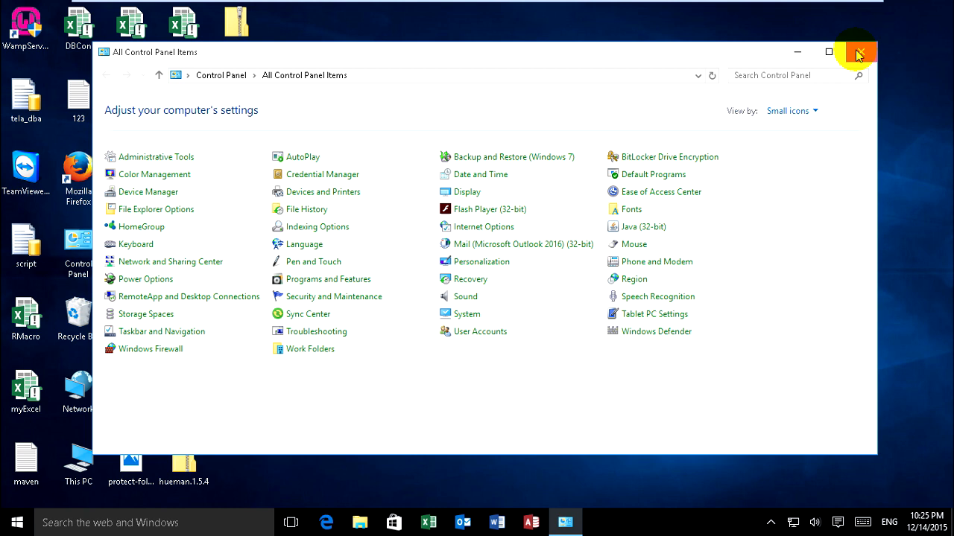
pyautogui.click(859, 52)
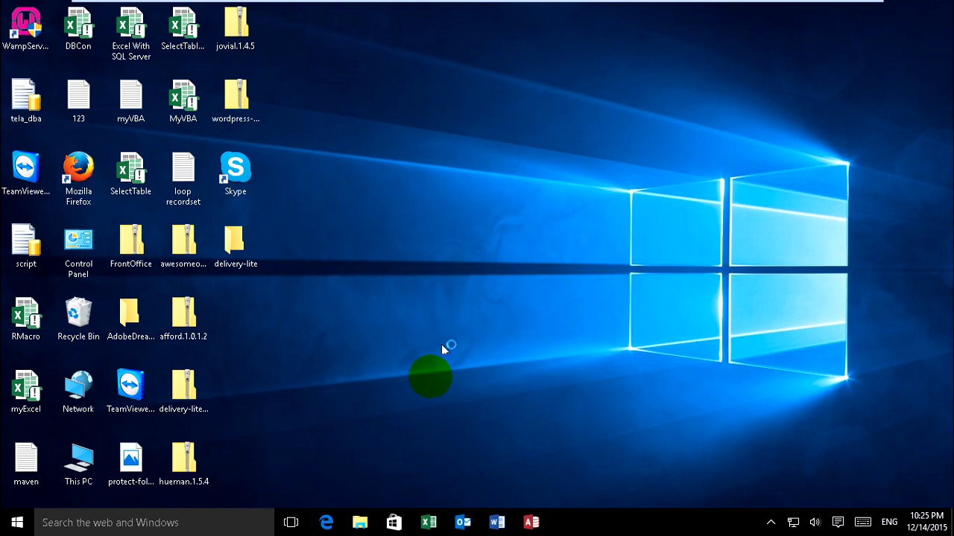
pyautogui.click(462, 521)
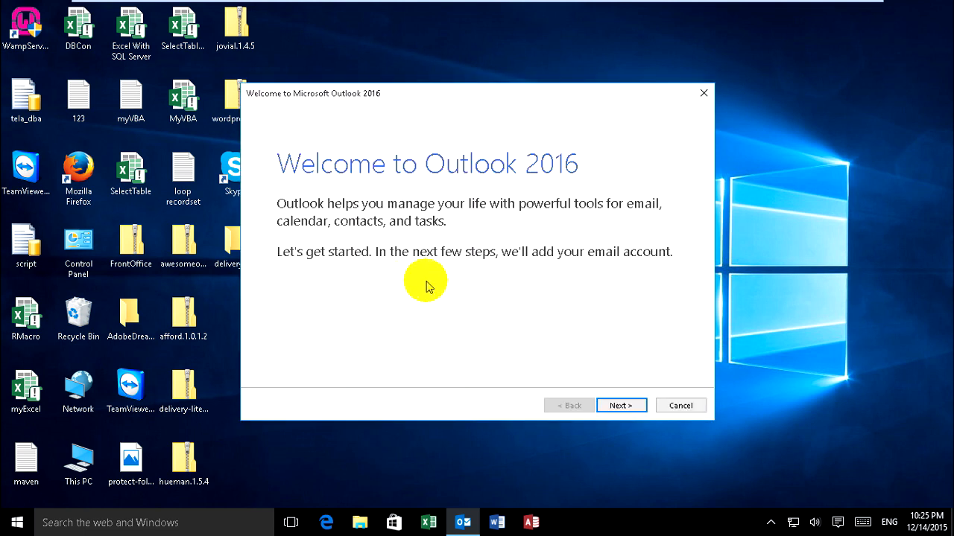
pyautogui.moveTo(475, 179)
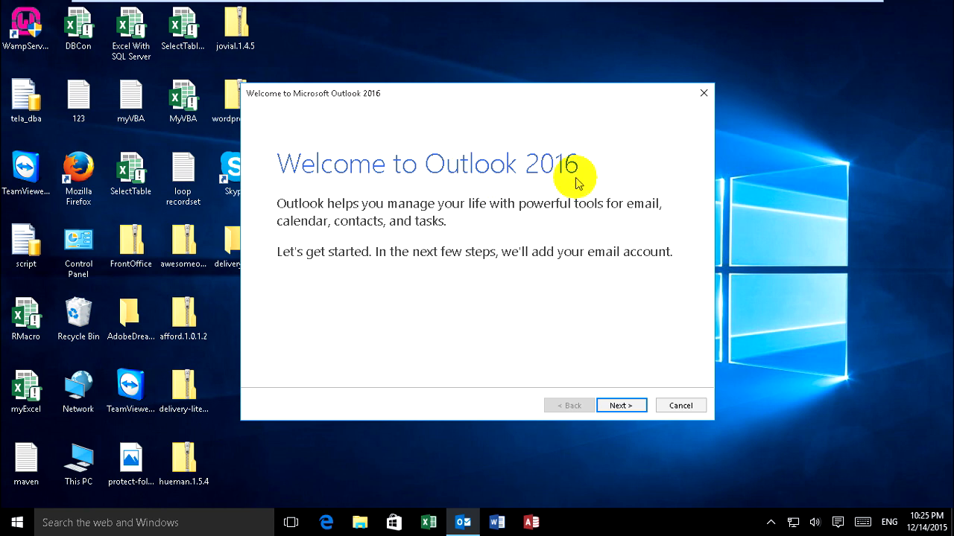
pyautogui.moveTo(358, 212)
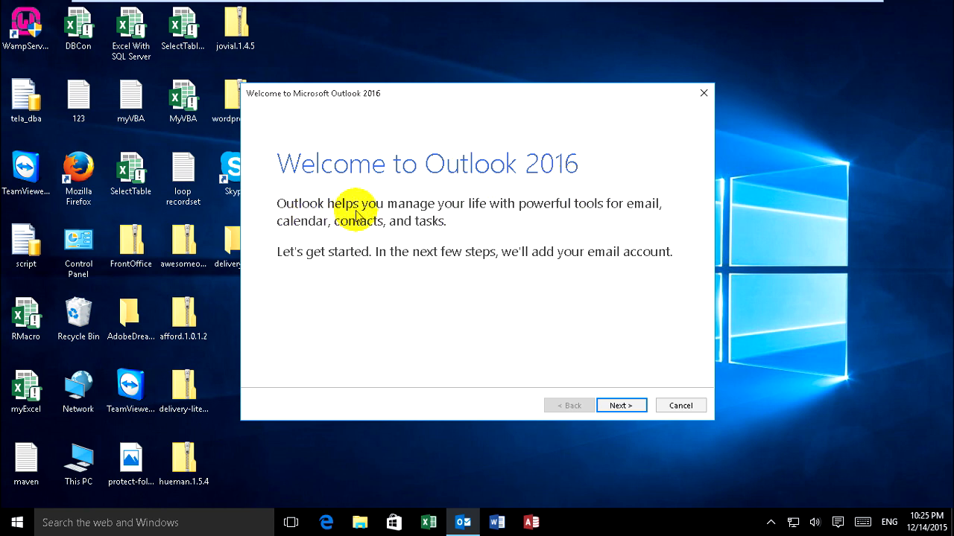
pyautogui.moveTo(518, 205)
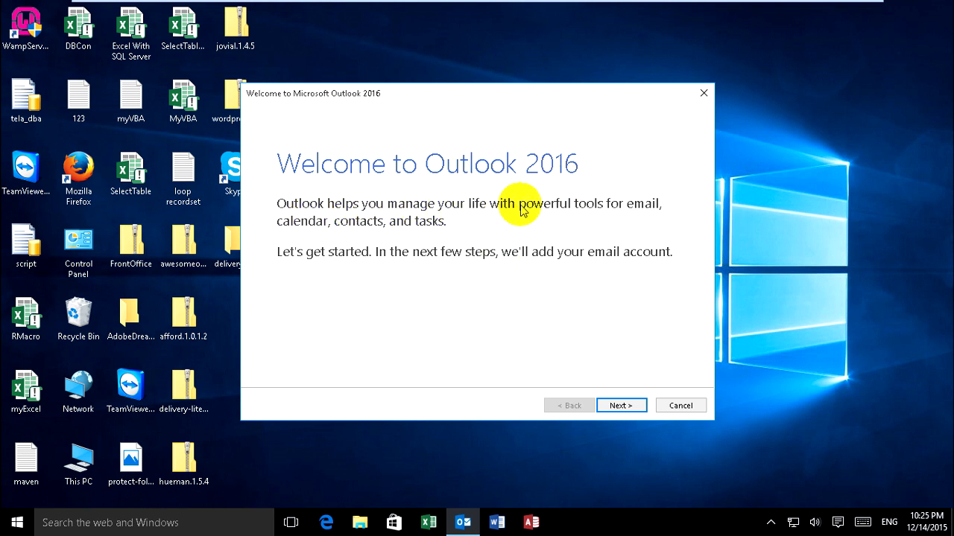
# Step: Continue past the Welcome to Outlook 2016 screen
pyautogui.click(620, 405)
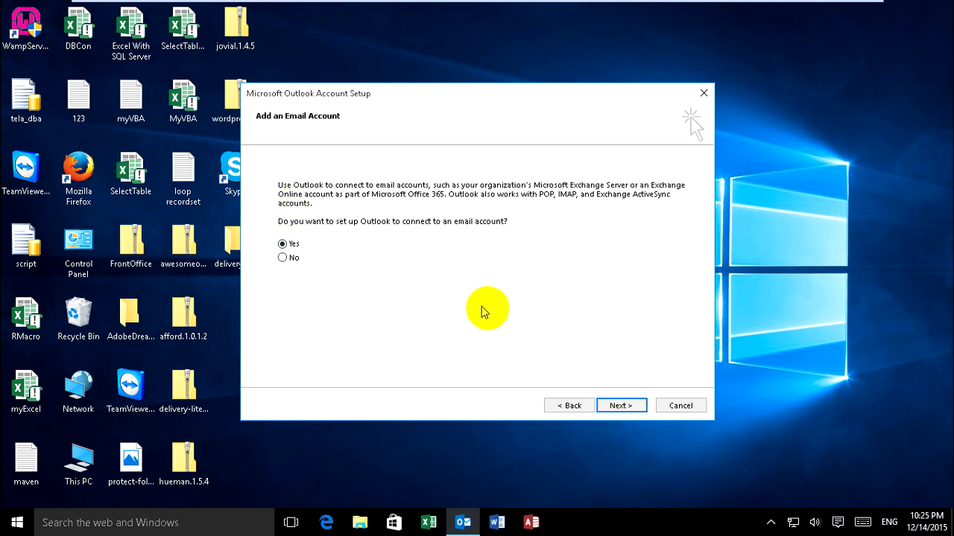
# Step: Keep Yes for adding an email account and reach Auto Account Setup
pyautogui.click(620, 405)
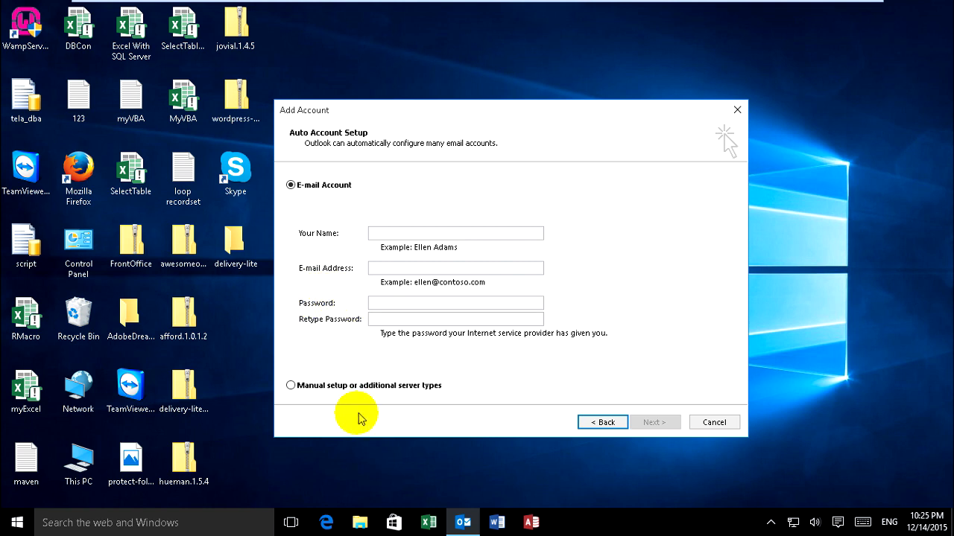
pyautogui.moveTo(343, 289)
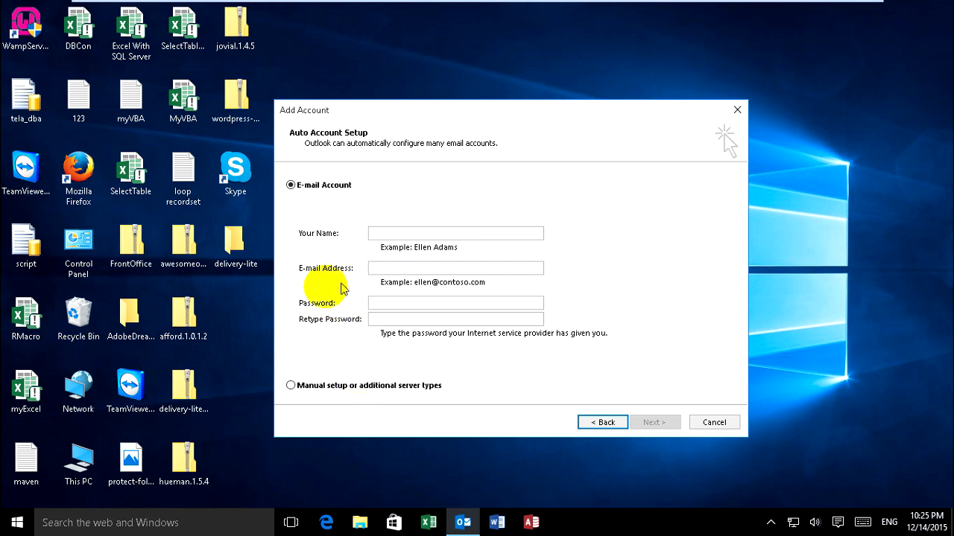